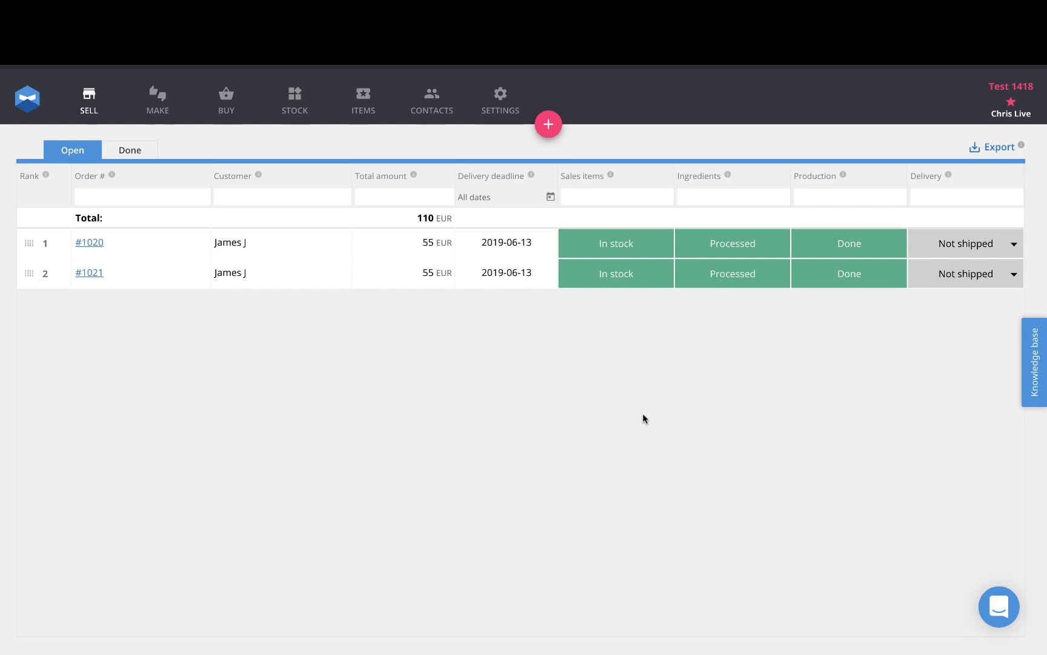
pyautogui.moveTo(499, 107)
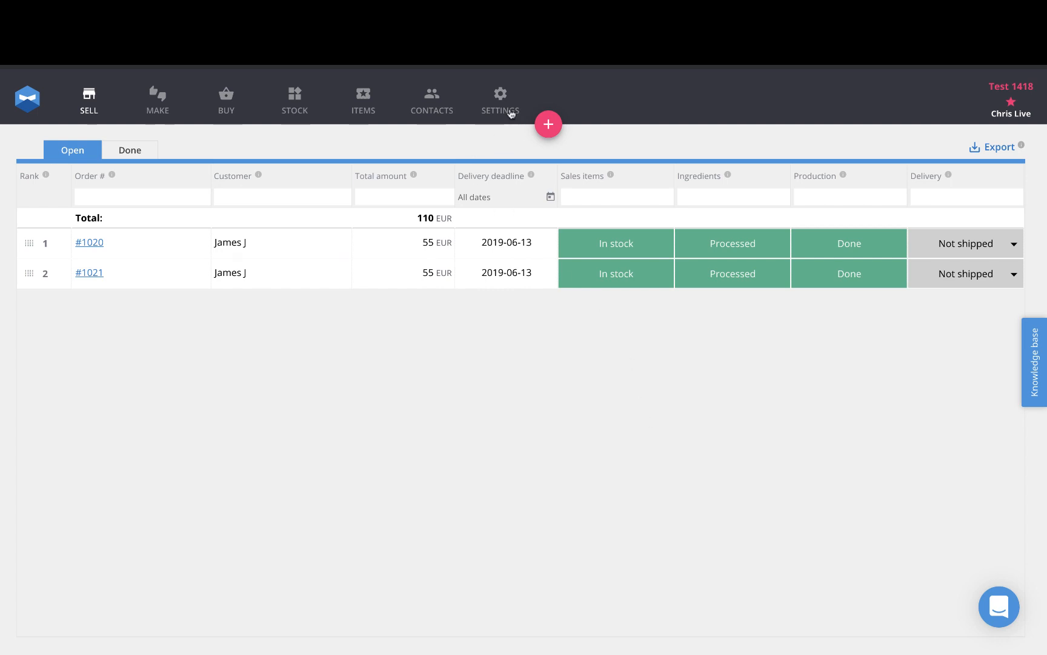
# Add a new sell-enabled location named 'Retail Shop' in Settings > Locations
pyautogui.click(499, 100)
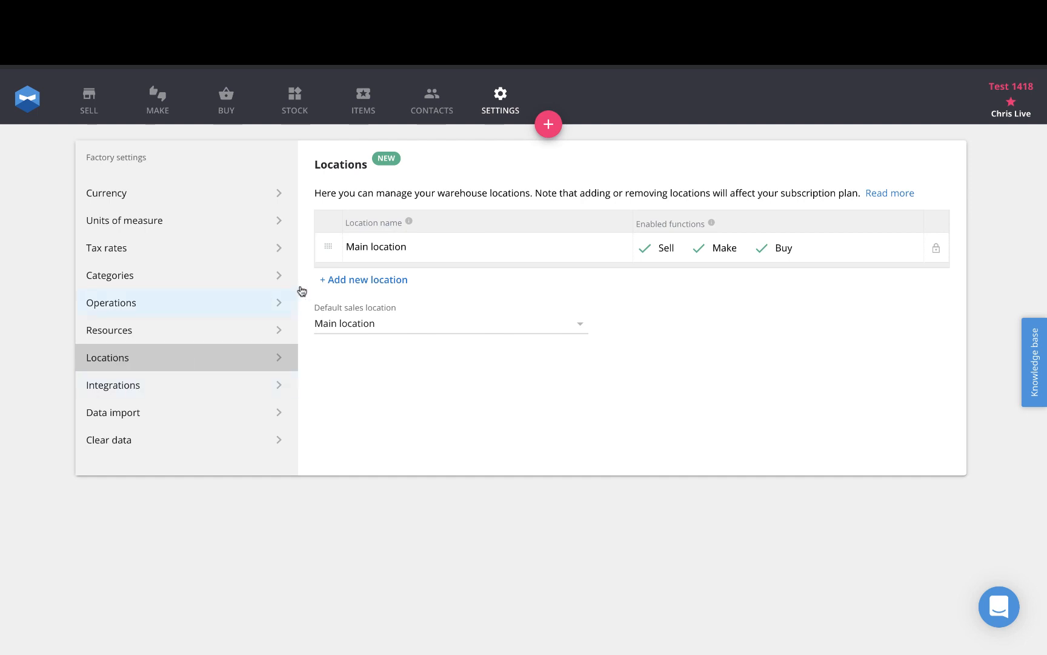
pyautogui.click(364, 279)
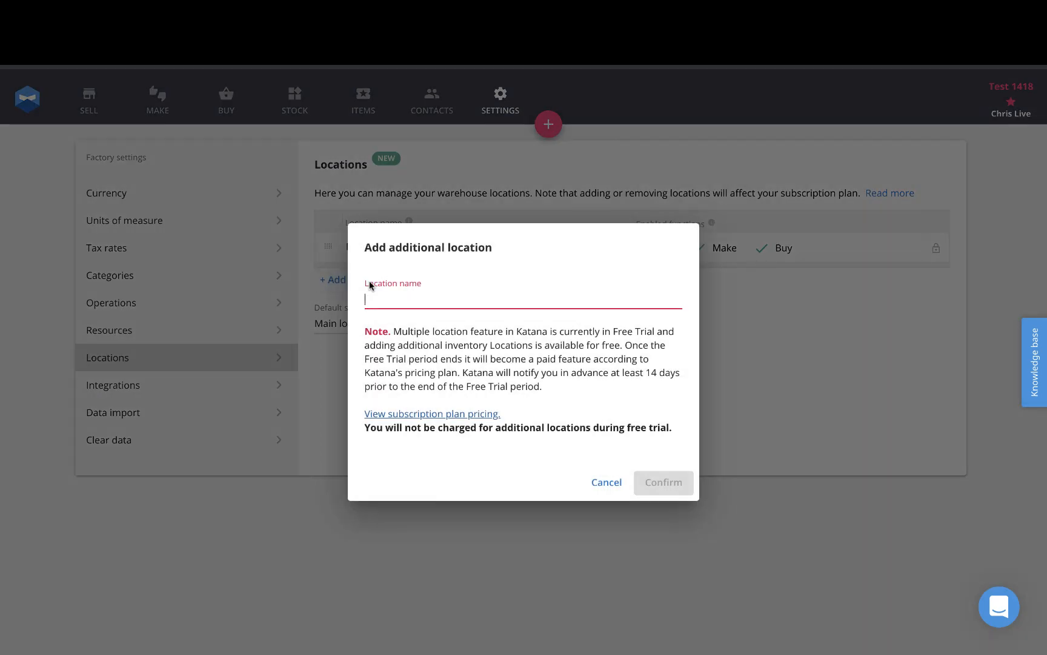
pyautogui.write('Retail Sho')
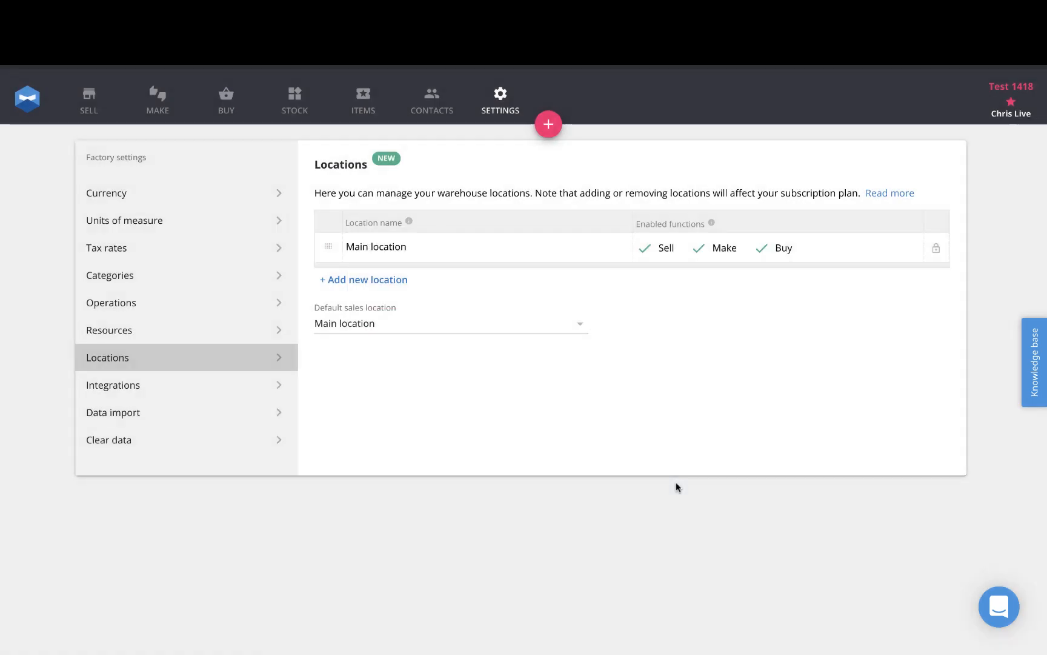
pyautogui.click(364, 279)
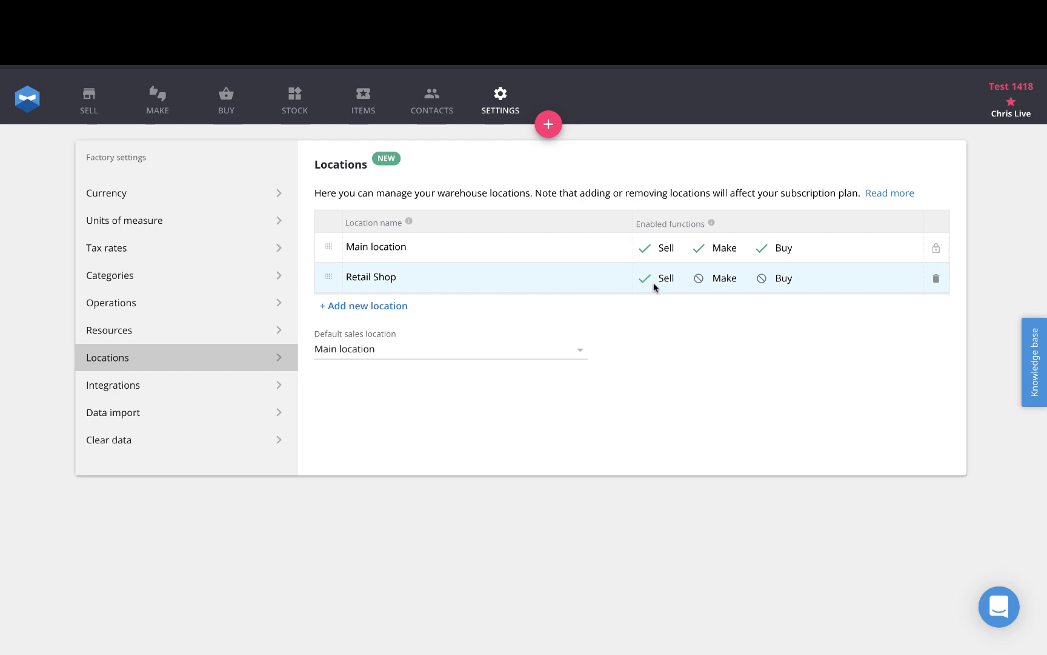
# Filter the stock inventory to Retail Shop, where every skate shoe variant has zero stock
pyautogui.click(294, 100)
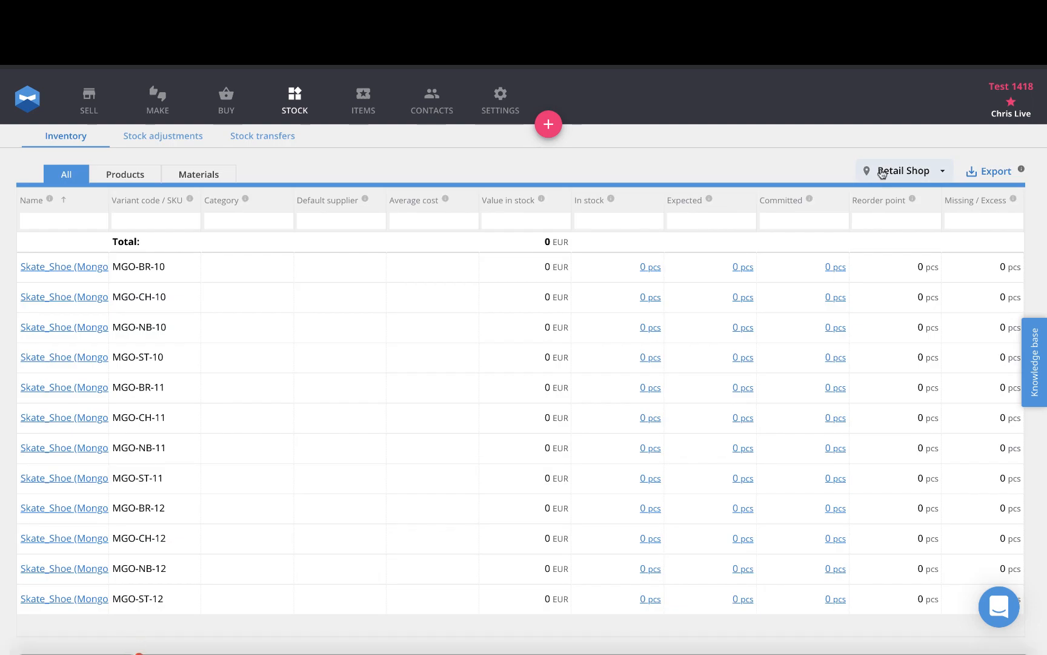
pyautogui.moveTo(806, 107)
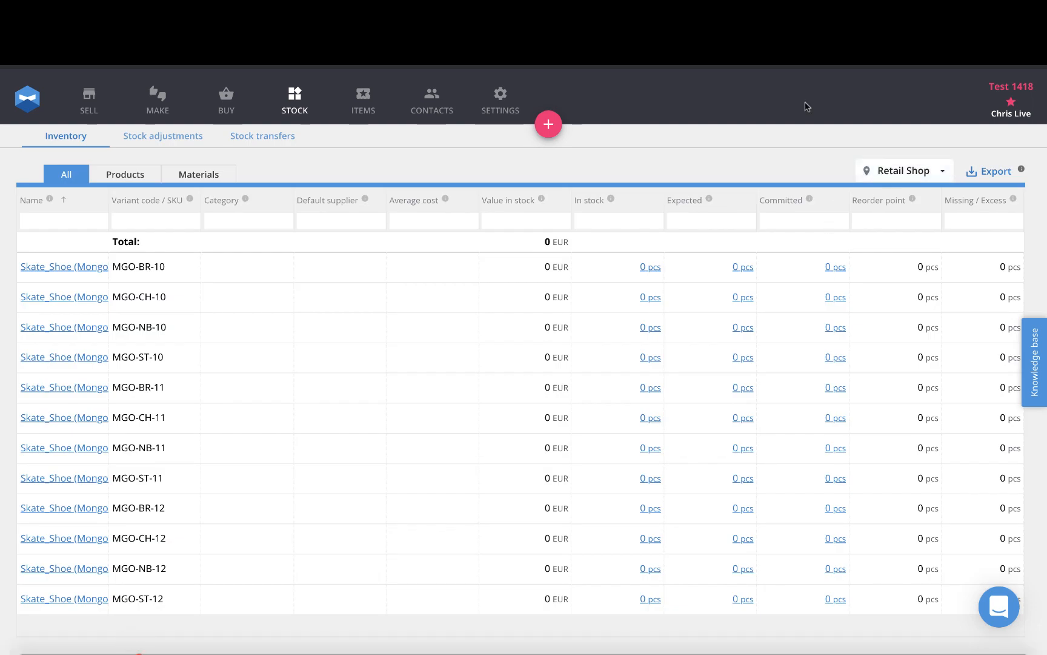
pyautogui.moveTo(694, 613)
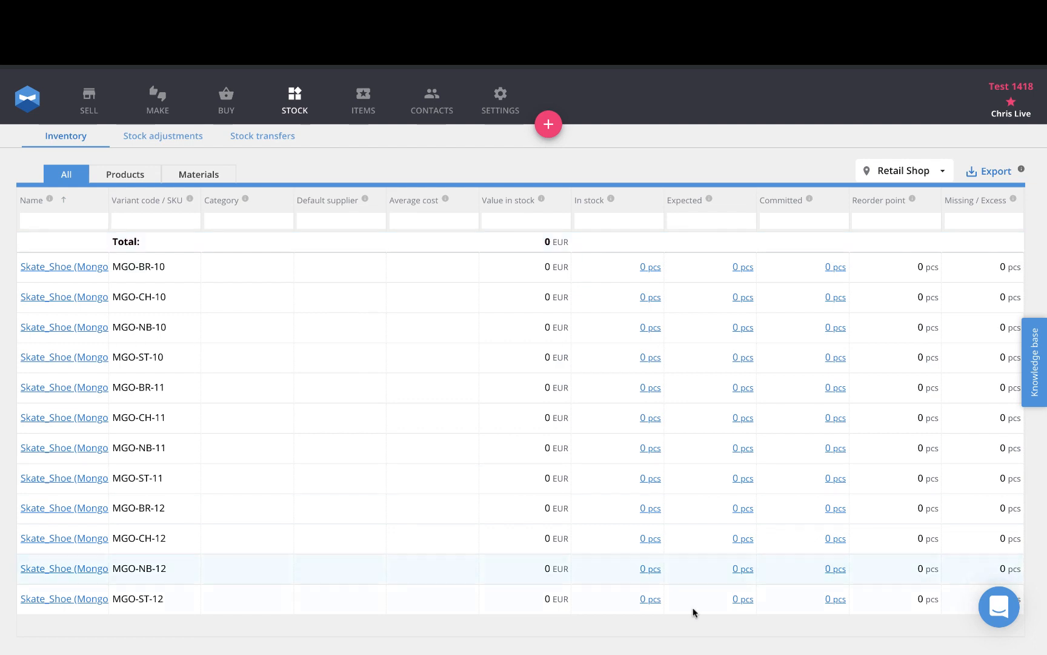
pyautogui.moveTo(57, 565)
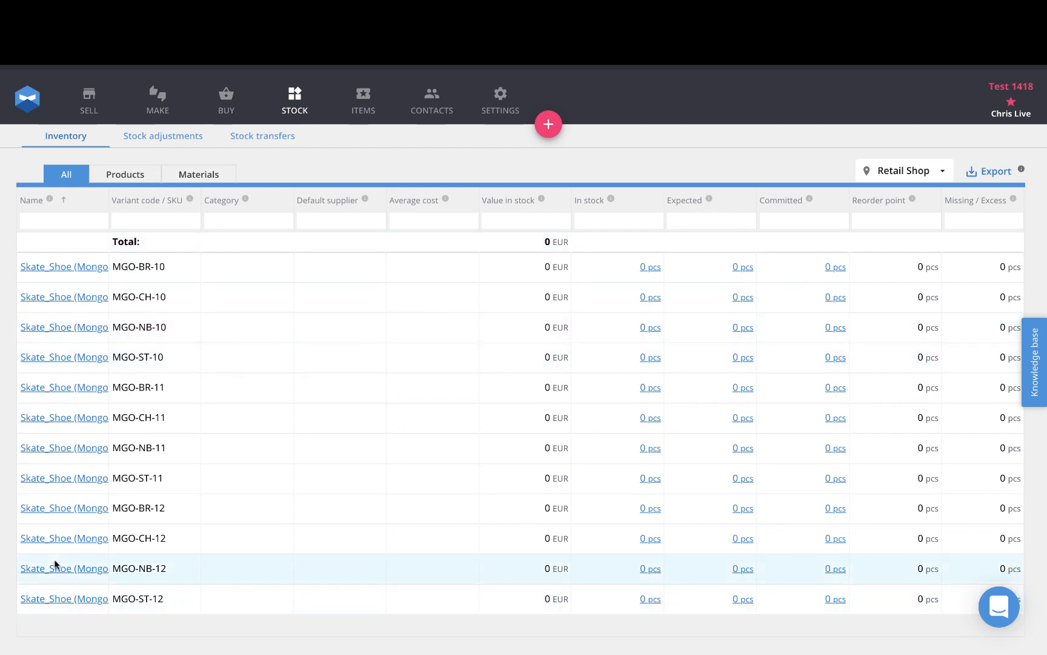
pyautogui.moveTo(662, 281)
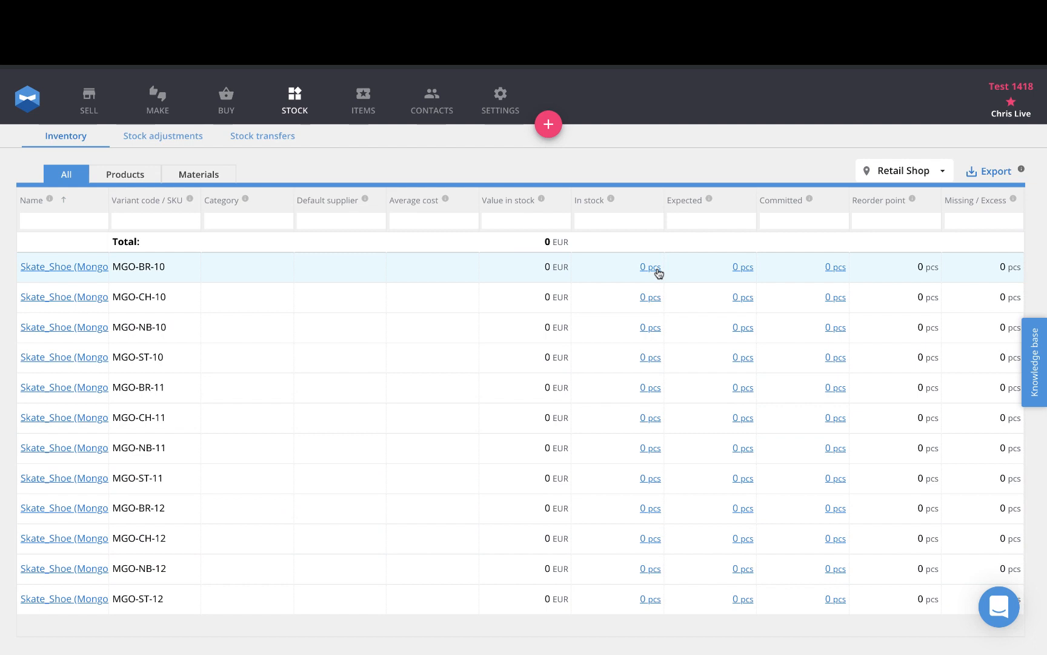
pyautogui.click(548, 124)
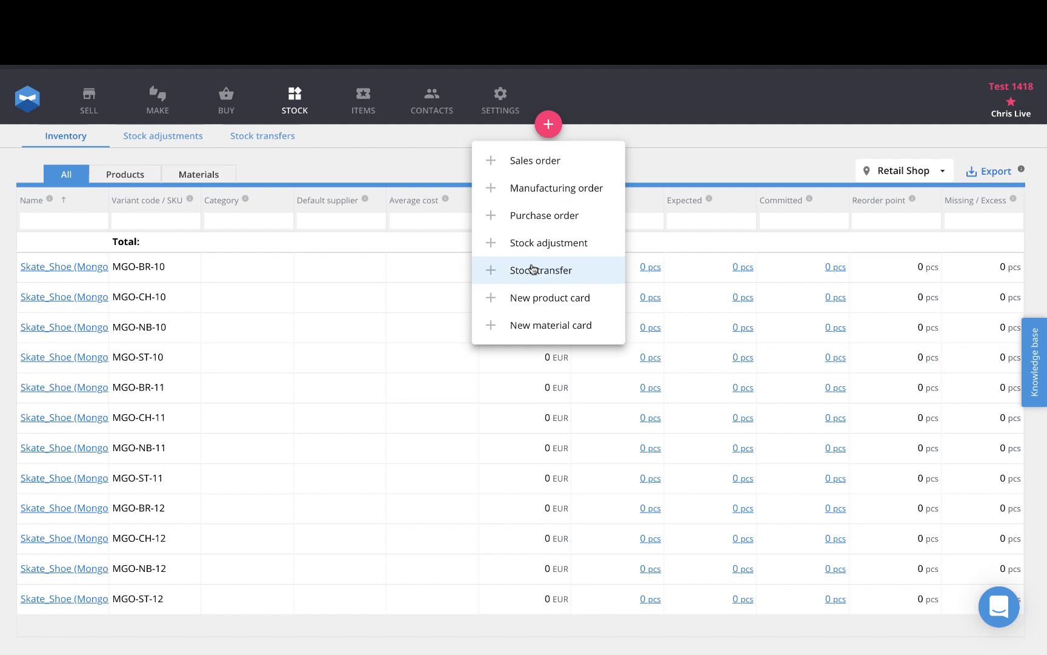
# Create stock transfer ST-6 moving 3 pcs of MGO-BR-10 from Main location to Retail Shop
pyautogui.click(541, 270)
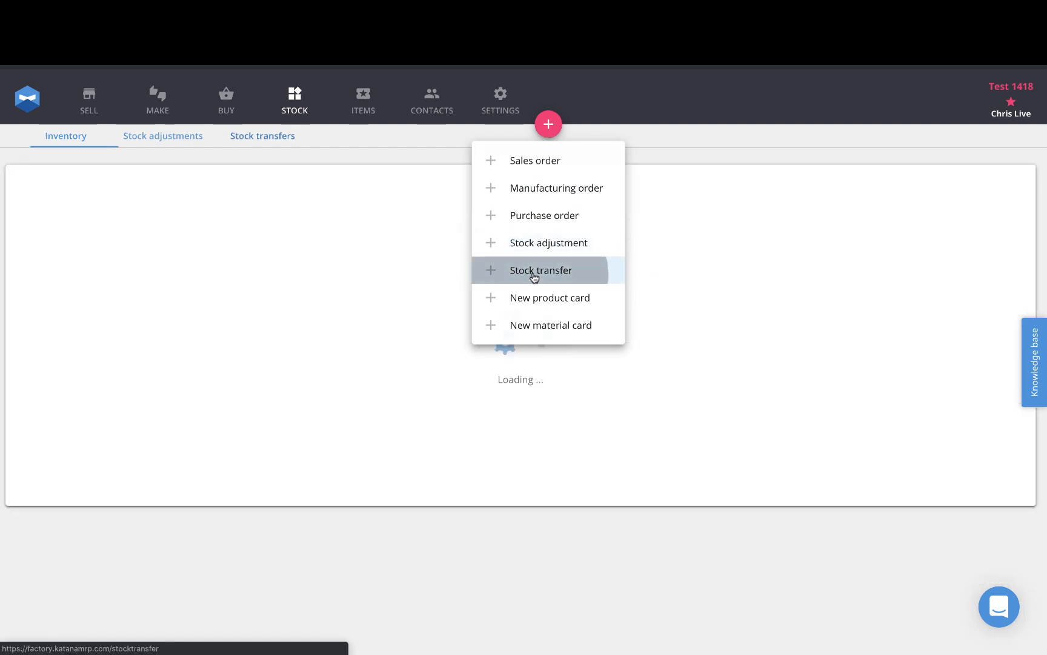
pyautogui.click(542, 269)
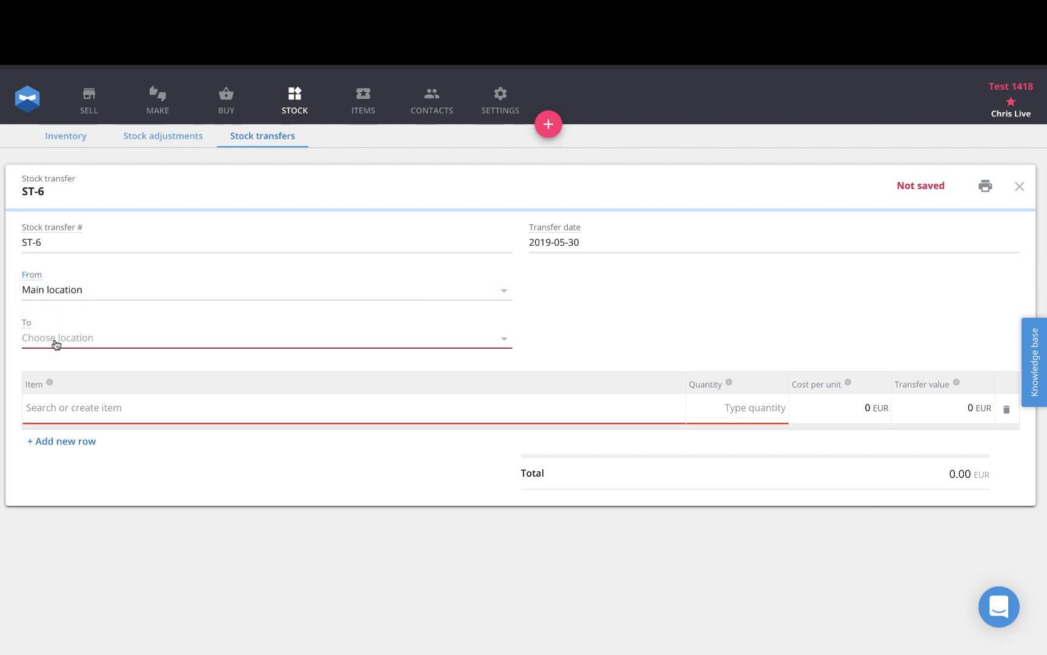
pyautogui.click(47, 337)
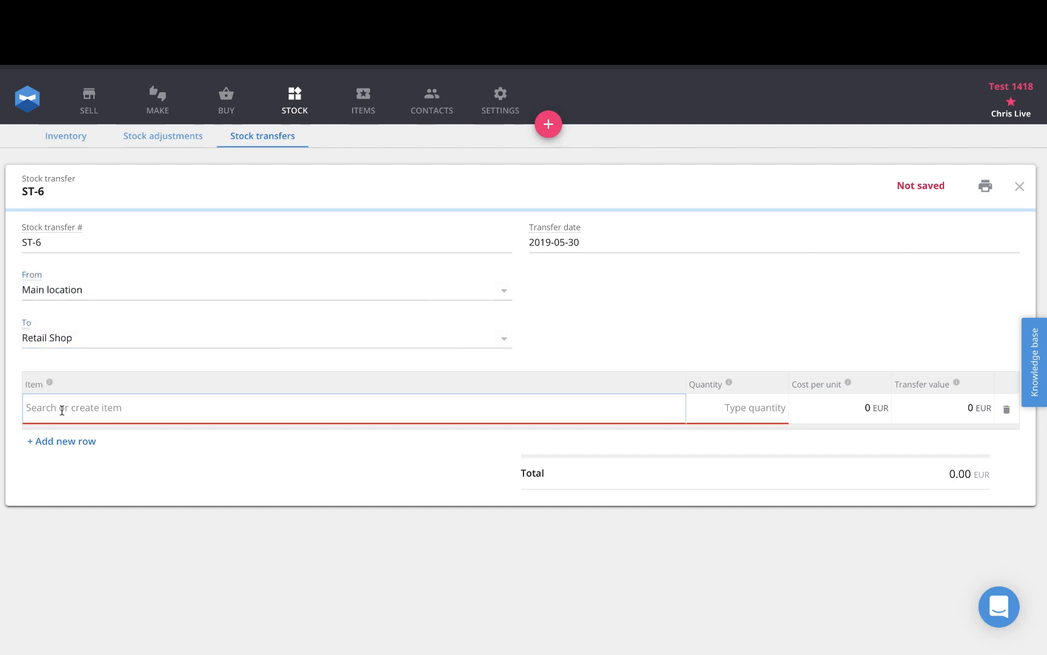
pyautogui.write('shoe')
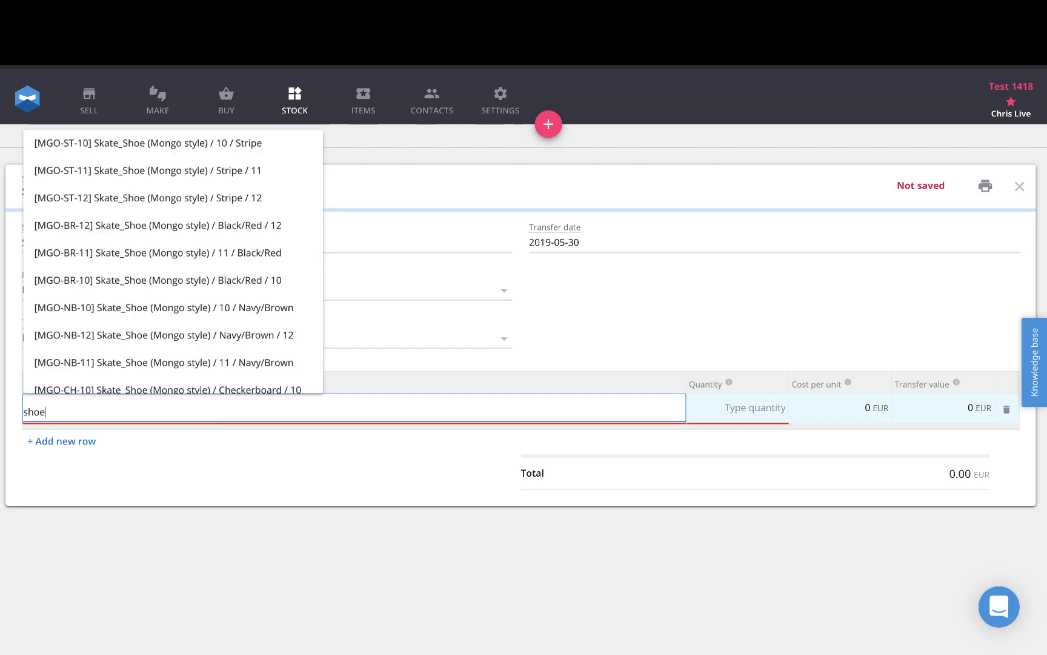
pyautogui.click(157, 280)
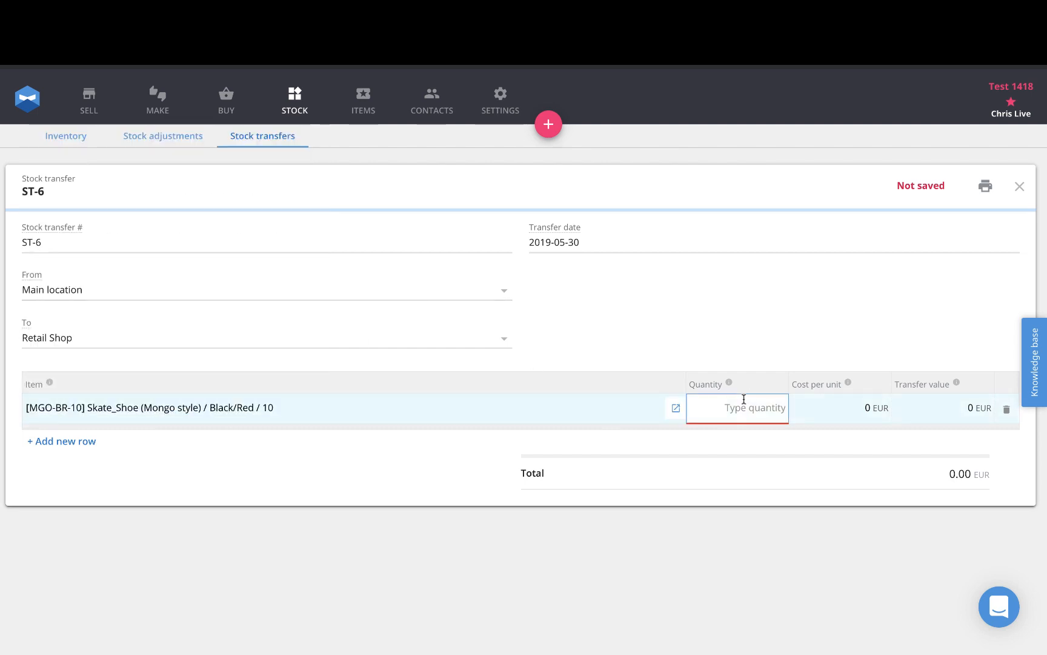
pyautogui.write('3 pcs')
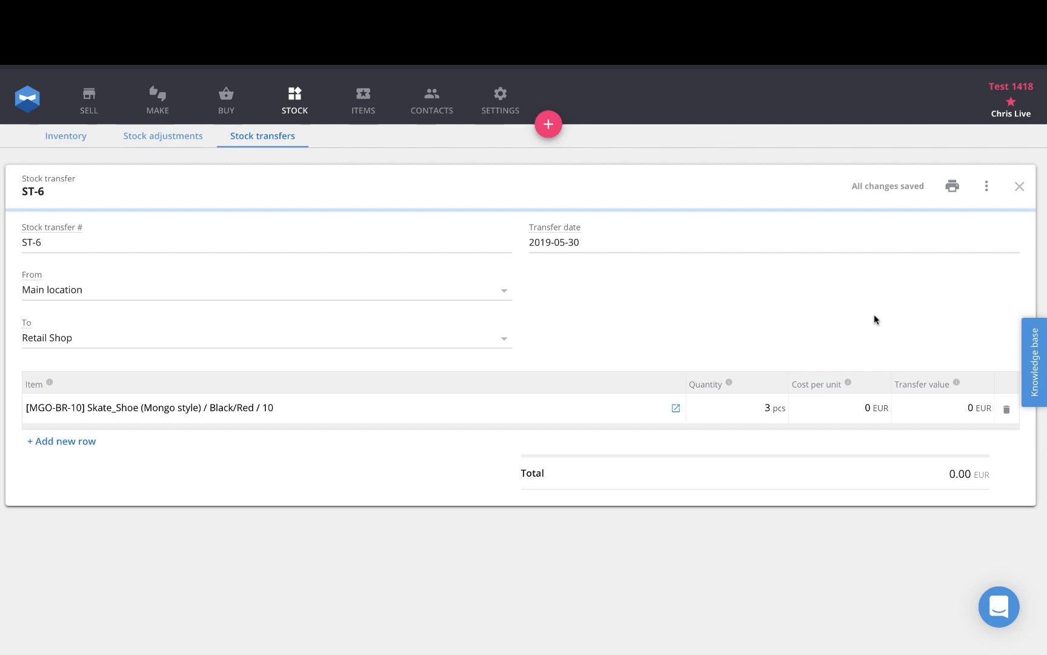
pyautogui.moveTo(881, 307)
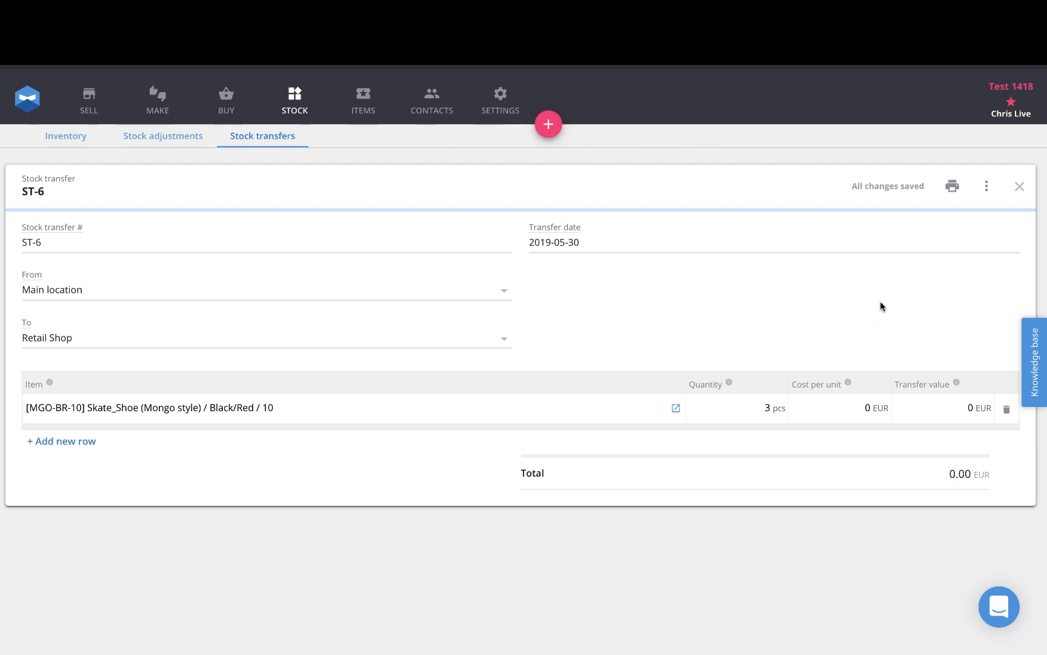
# Close transfer ST-6 and filter inventory to Retail Shop, showing 3 pcs of MGO-BR-10
pyautogui.click(1019, 186)
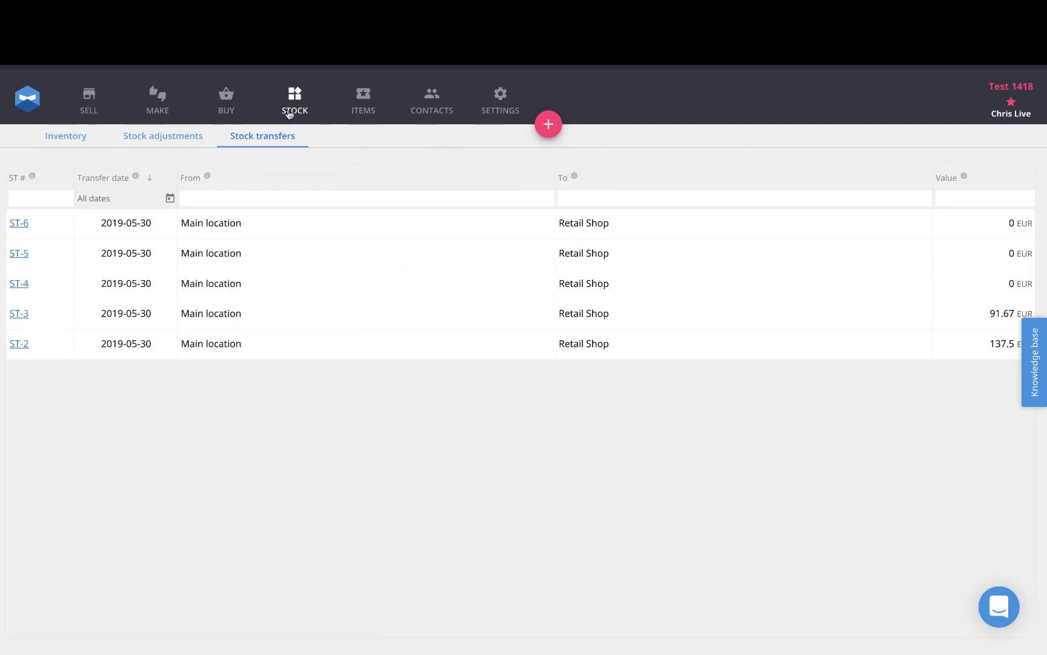
pyautogui.click(65, 136)
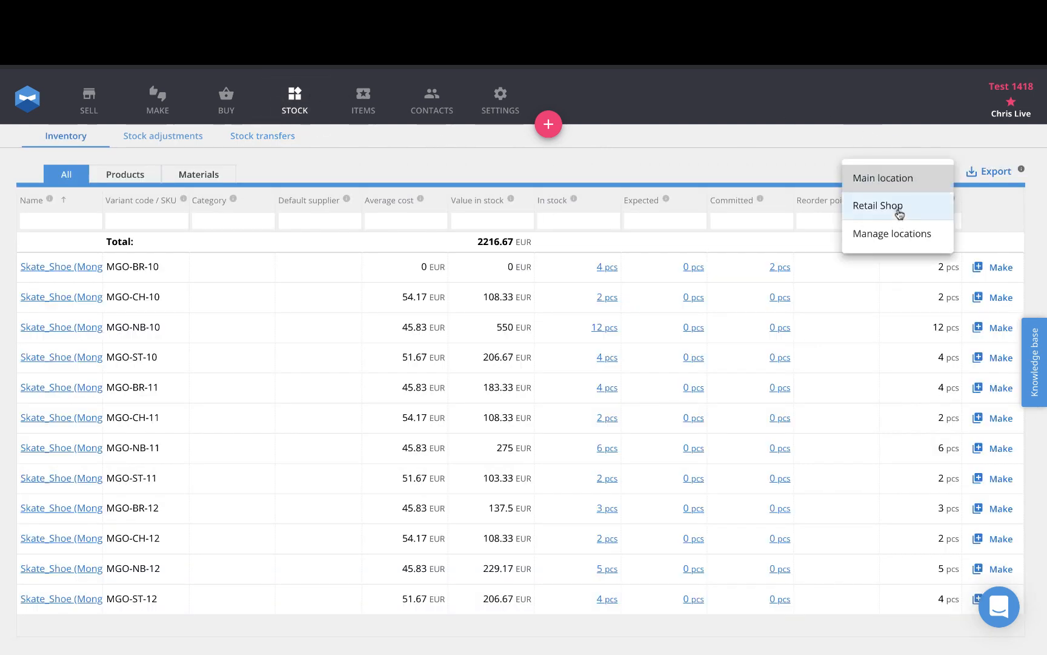
pyautogui.click(878, 205)
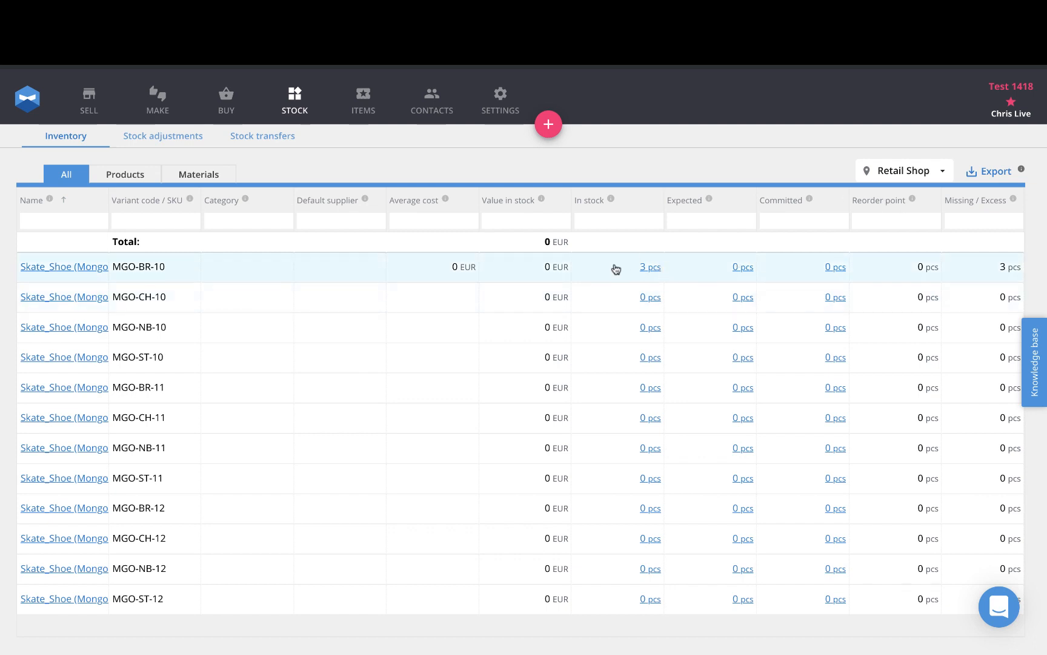
pyautogui.moveTo(639, 270)
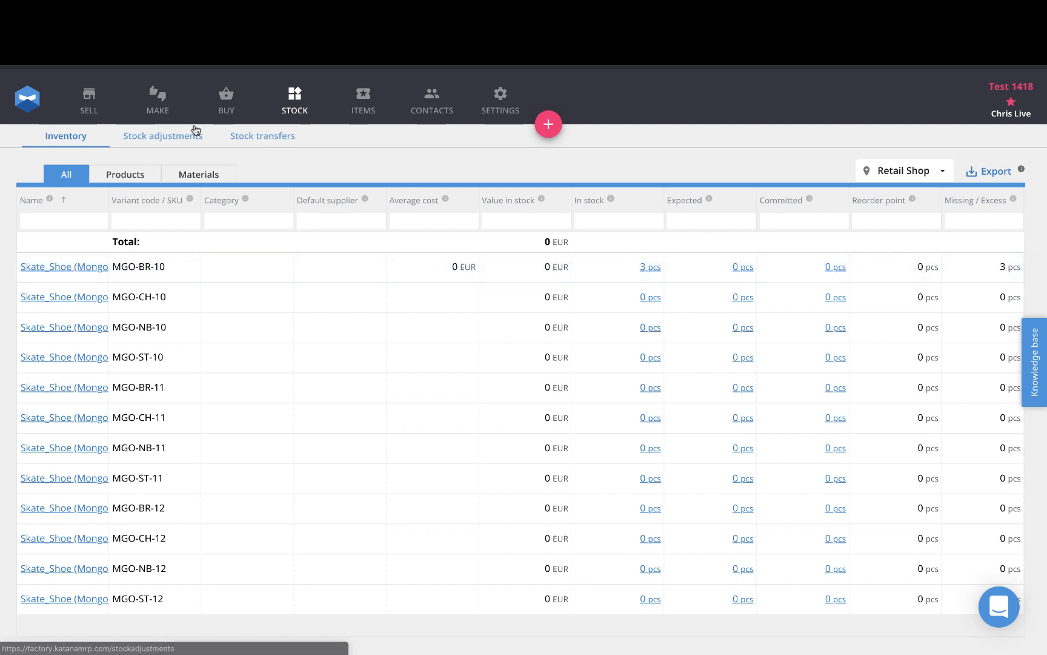
# Set sales order #1020 to ship from Retail Shop and change its status to Delivered
pyautogui.click(88, 100)
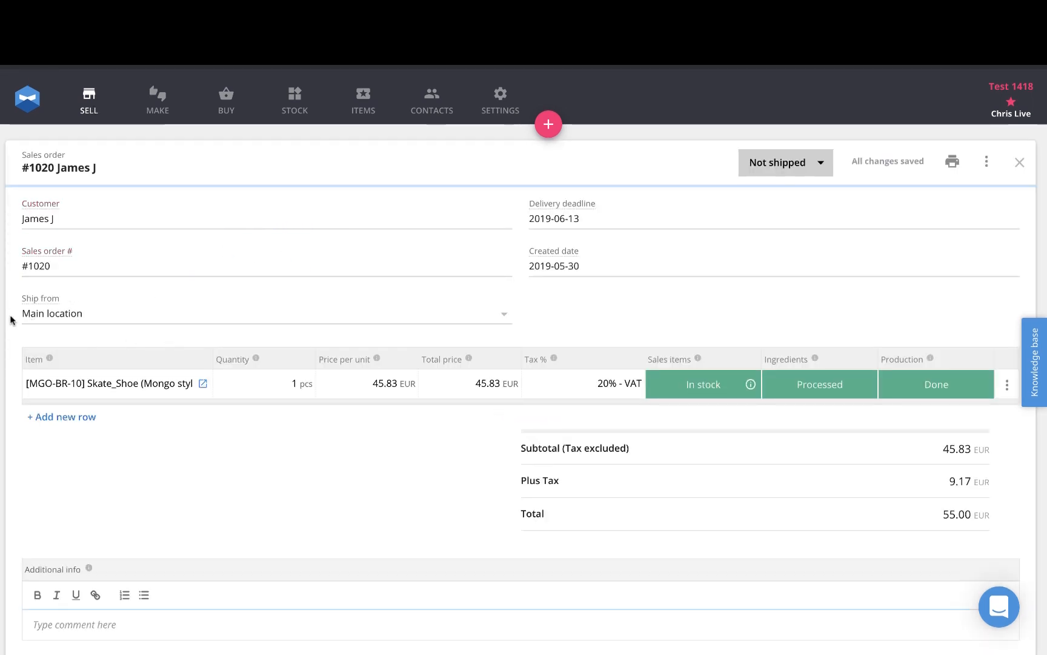
pyautogui.moveTo(120, 324)
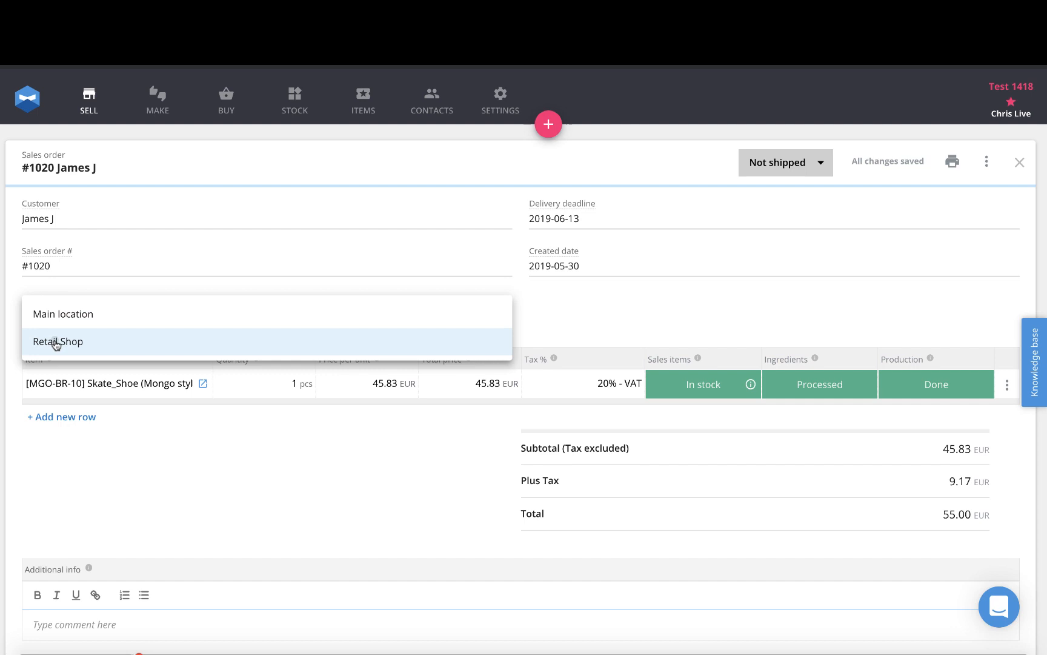
pyautogui.click(58, 341)
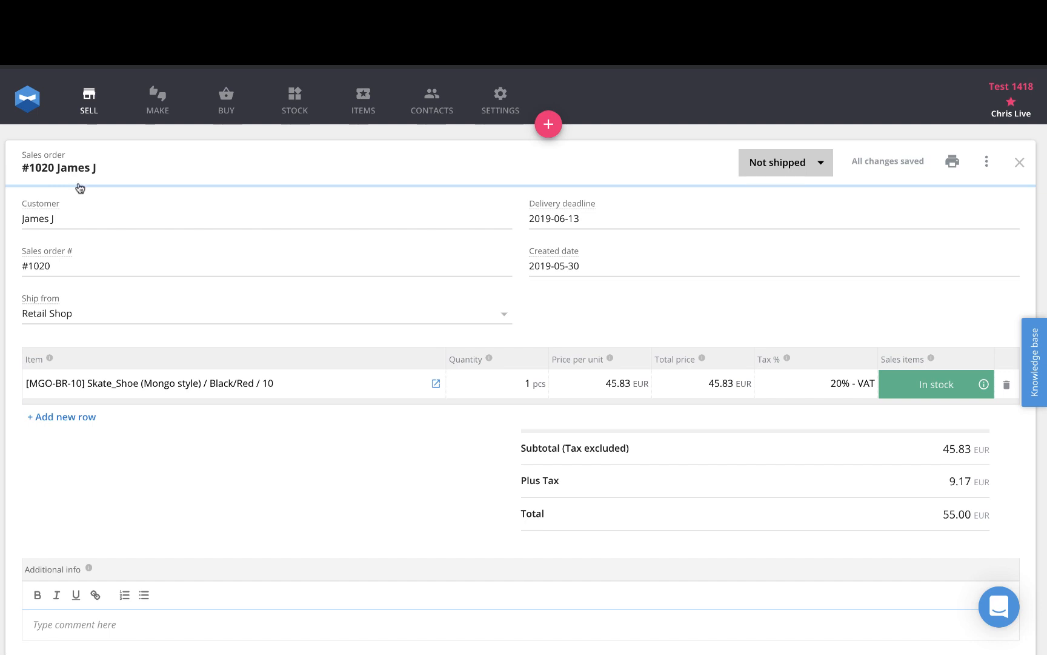
pyautogui.moveTo(408, 413)
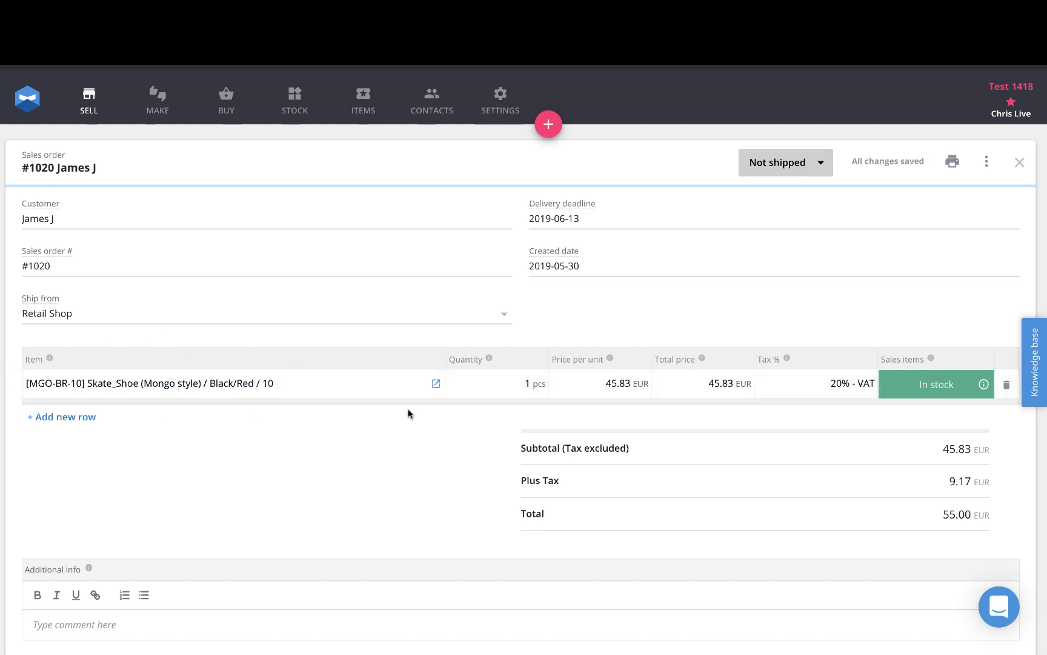
pyautogui.moveTo(965, 410)
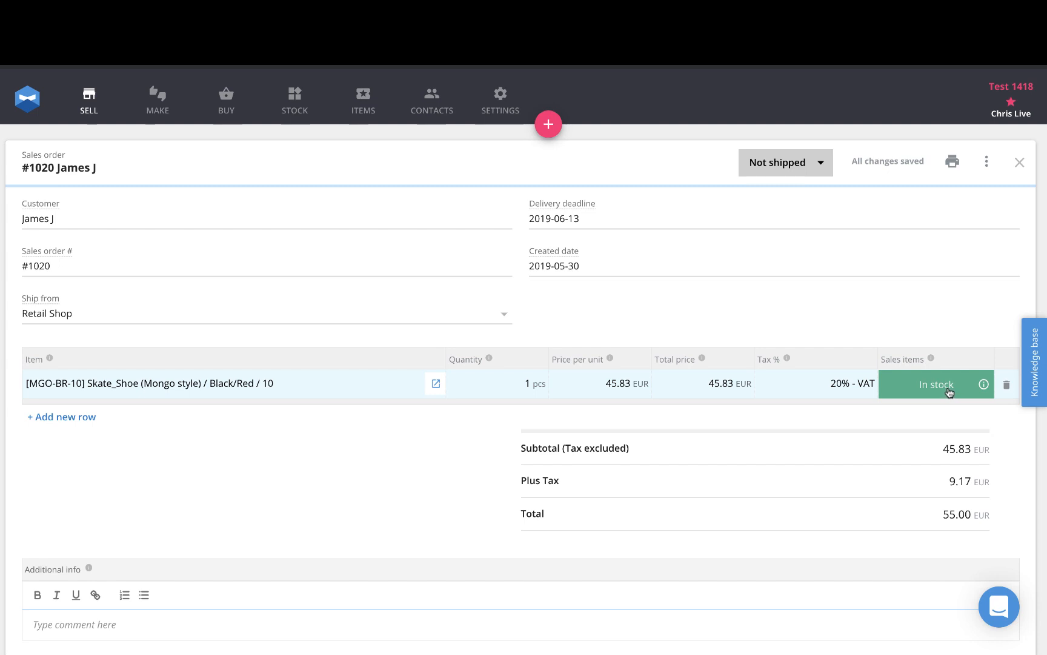
pyautogui.moveTo(792, 183)
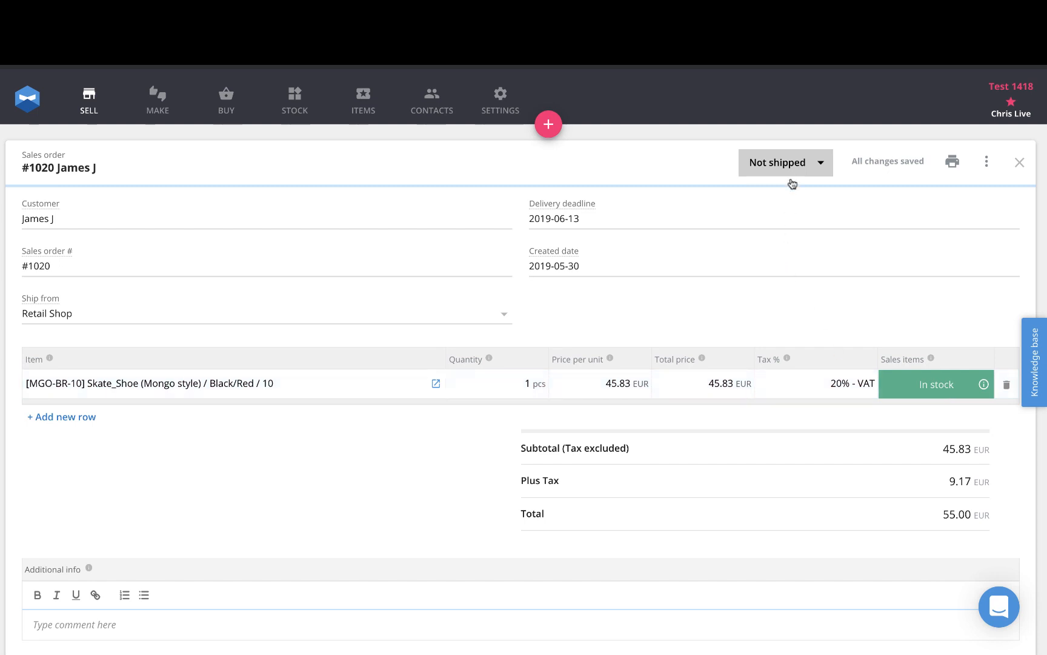
pyautogui.click(790, 203)
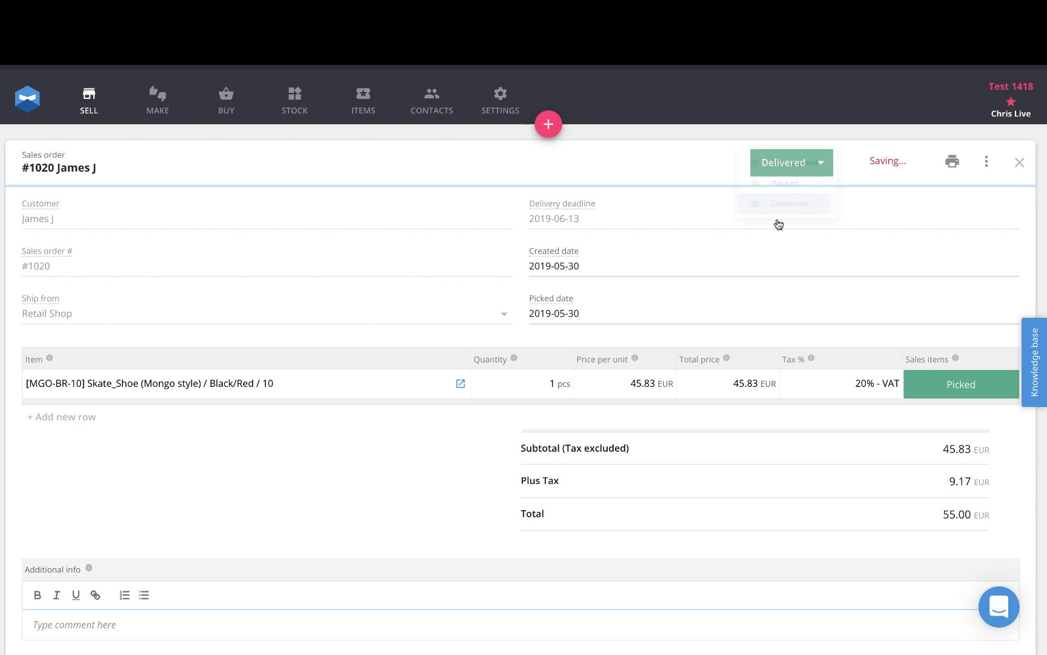
pyautogui.click(789, 204)
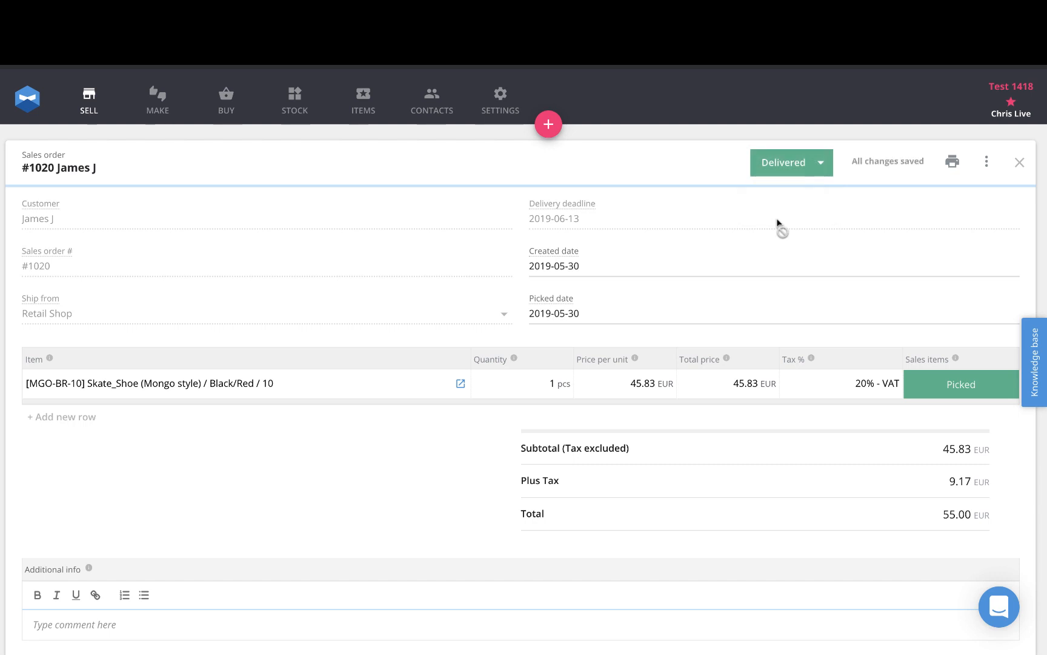
pyautogui.moveTo(1020, 162)
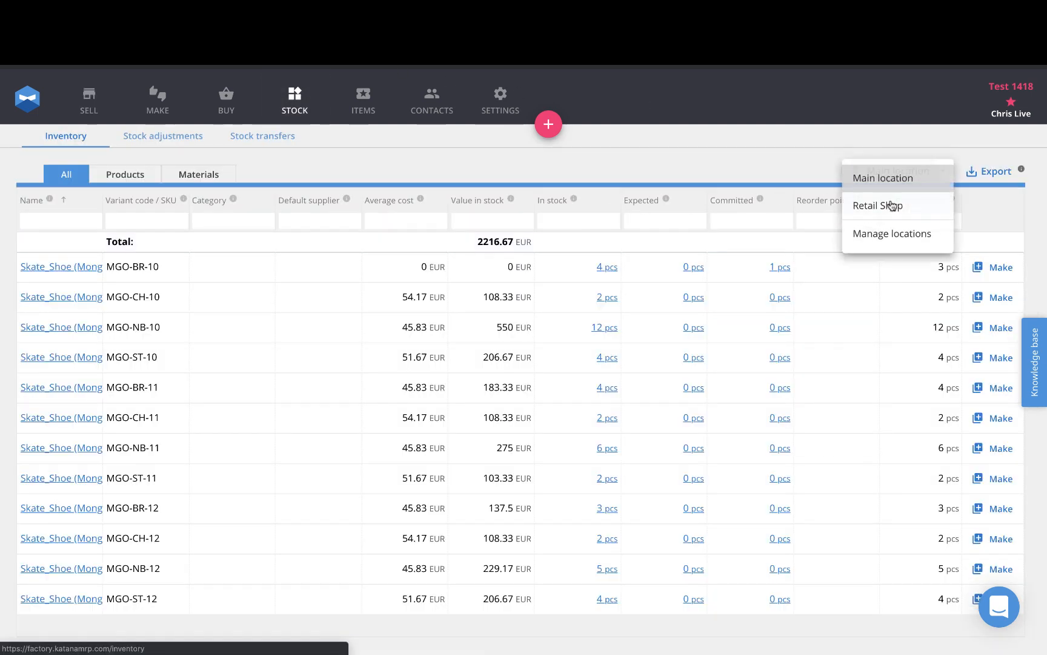
# Filter inventory to Retail Shop, where MGO-BR-10 has dropped to 2 pcs
pyautogui.click(877, 205)
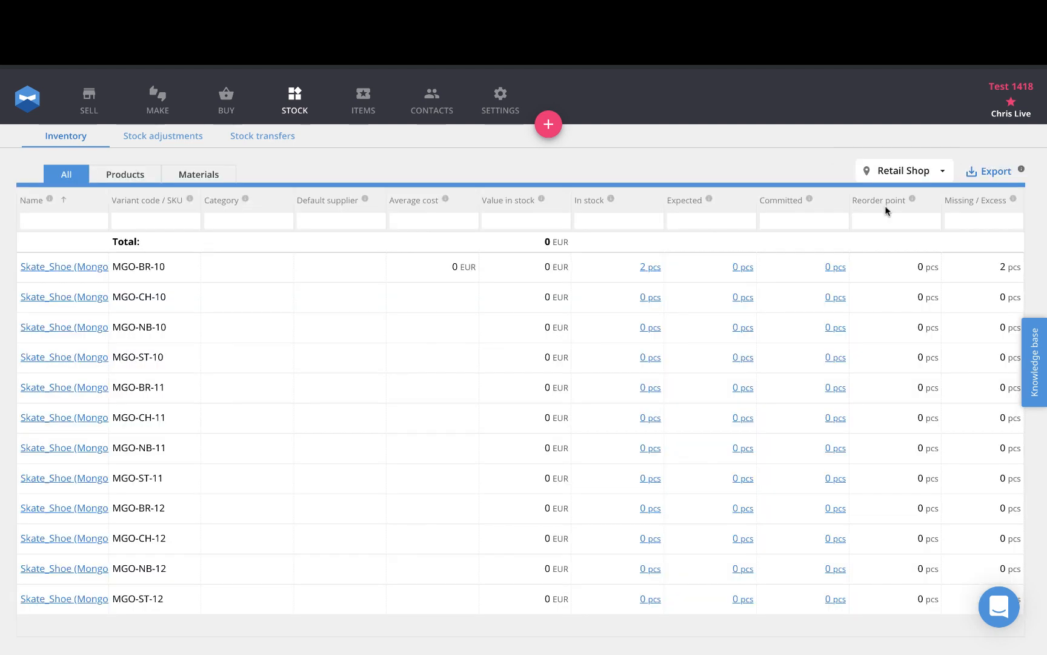
pyautogui.moveTo(650, 270)
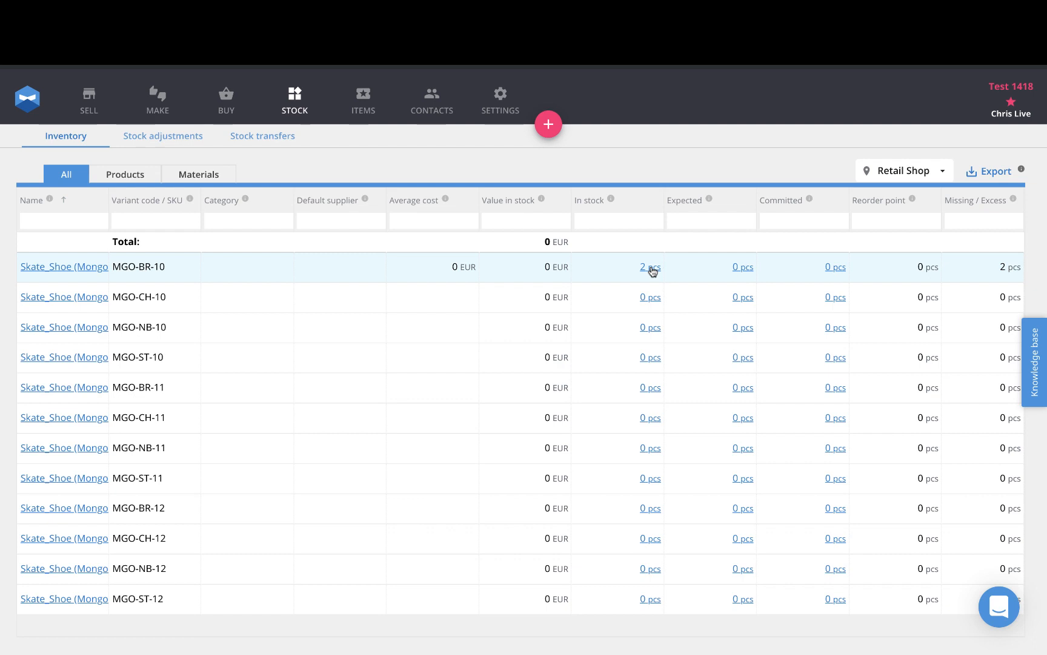
pyautogui.moveTo(939, 598)
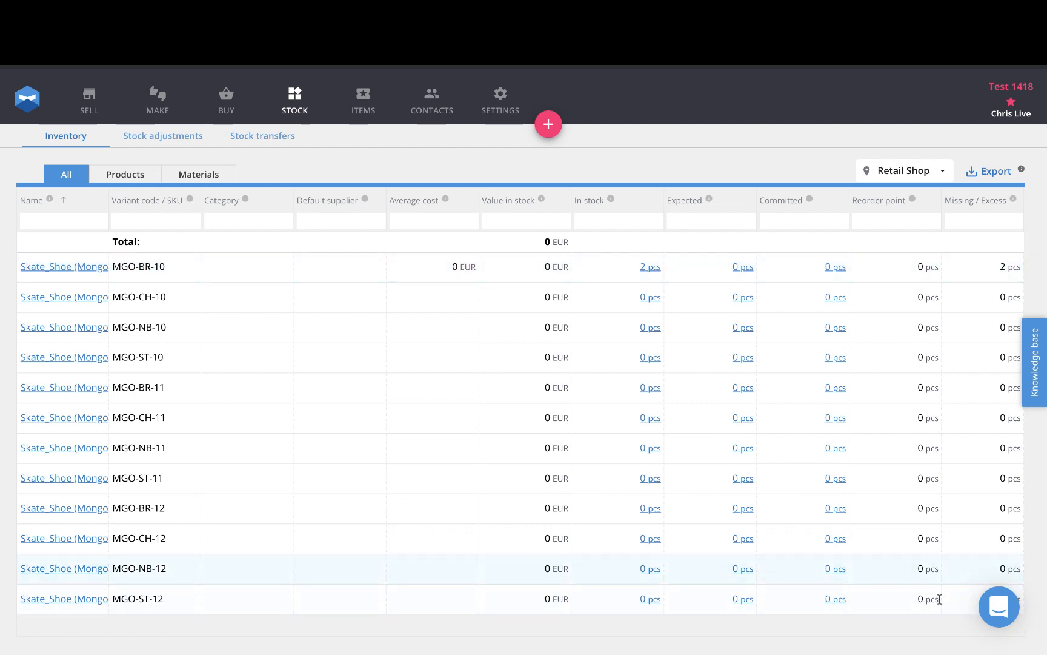
pyautogui.moveTo(227, 334)
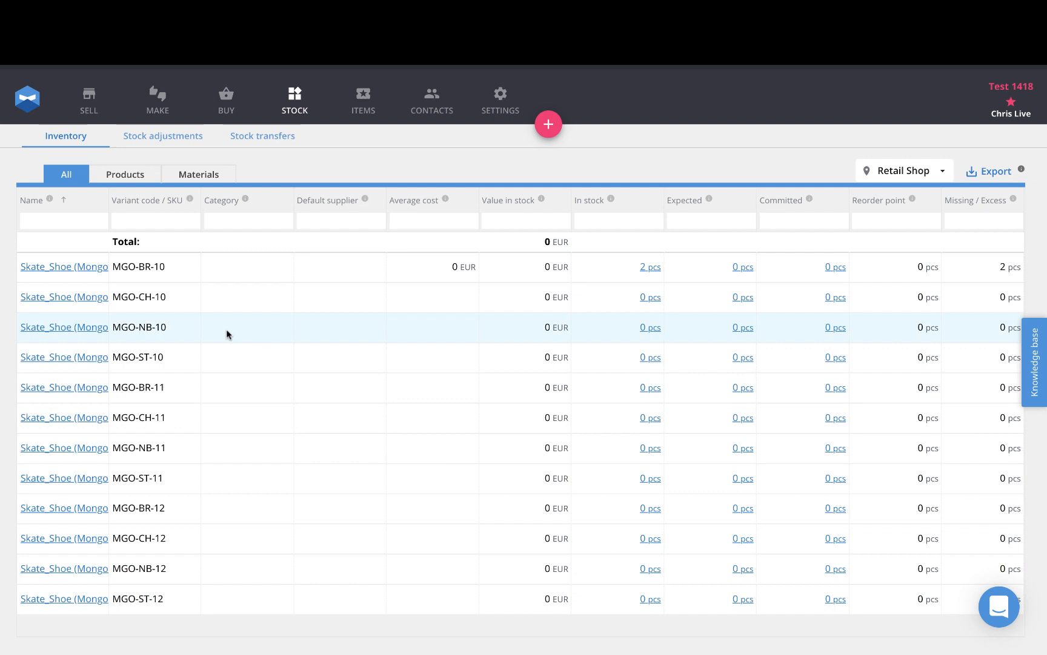